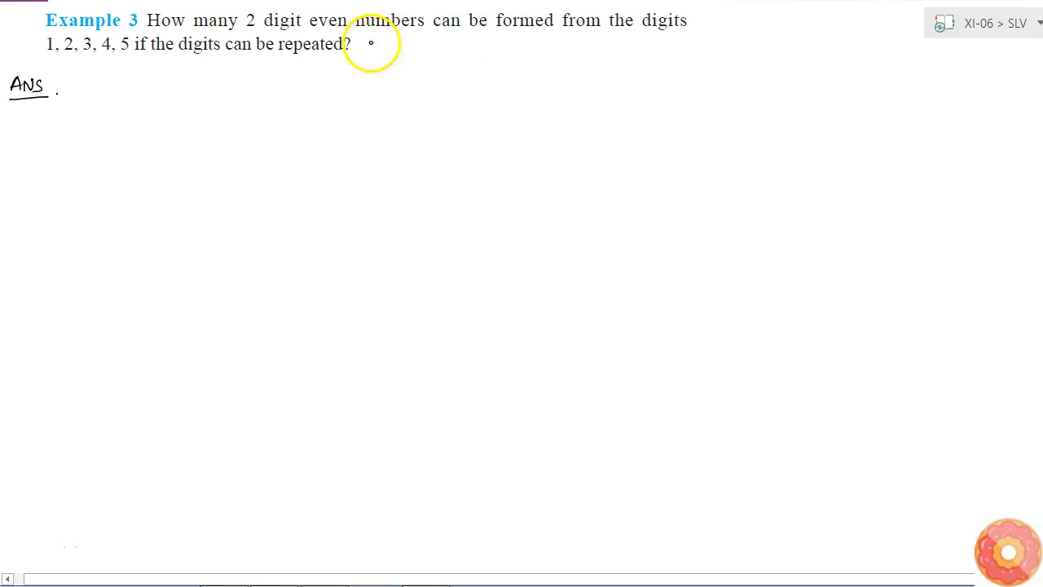
{"action": "mouse_move", "coordinate": [170, 104]}
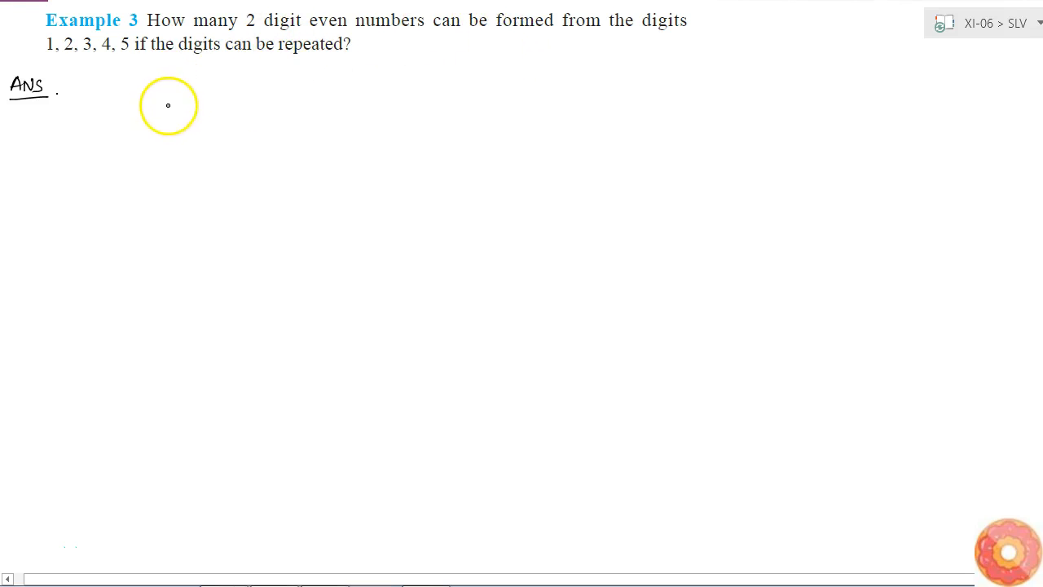
Step: Draw two short horizontal dashes beside 'Ans' for the tens and units places
{"action": "left_click_drag", "start_coordinate": [171, 107], "coordinate": [251, 107]}
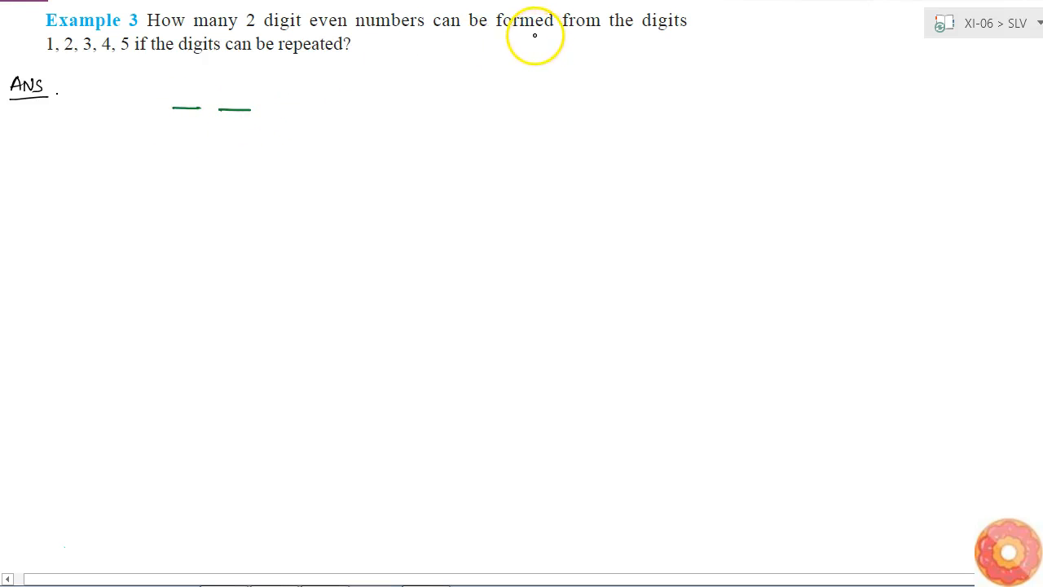
{"action": "mouse_move", "coordinate": [505, 20]}
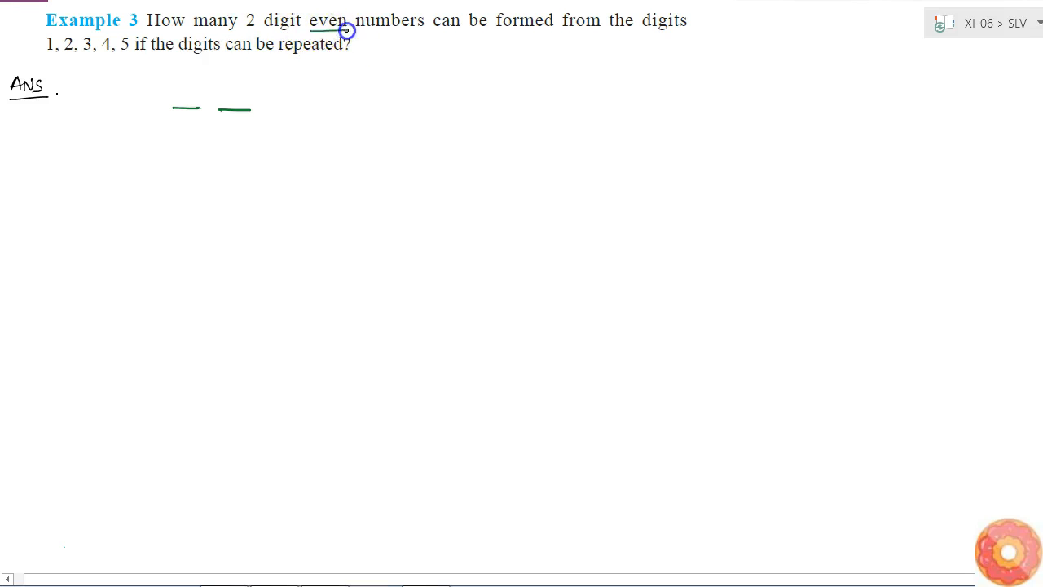
Step: Underline 'even', 2 and 4, and label the units dash 'even, 2 or 4'
{"action": "left_click", "coordinate": [334, 31]}
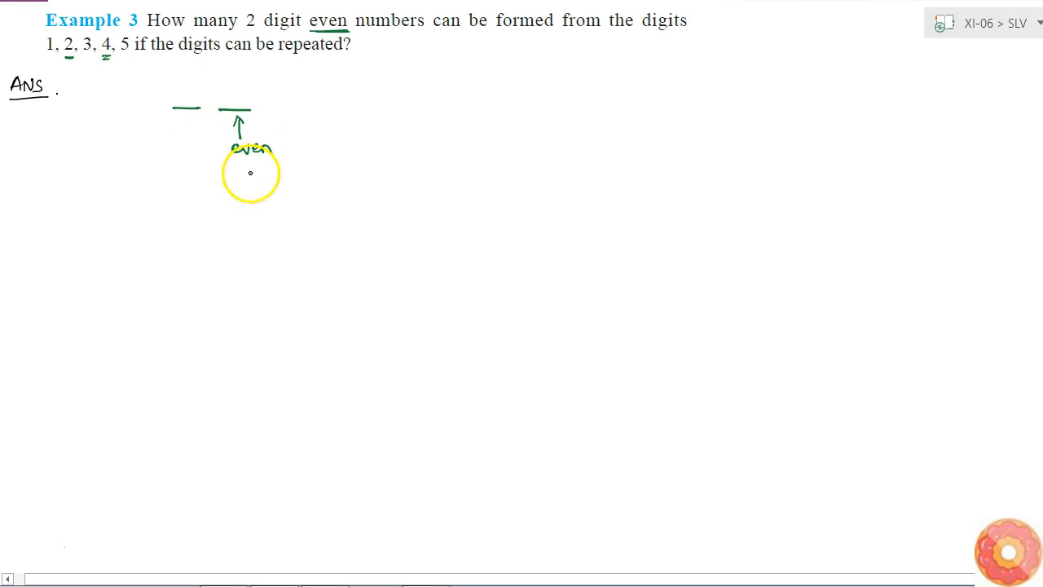
{"action": "type", "text": "2 or 4"}
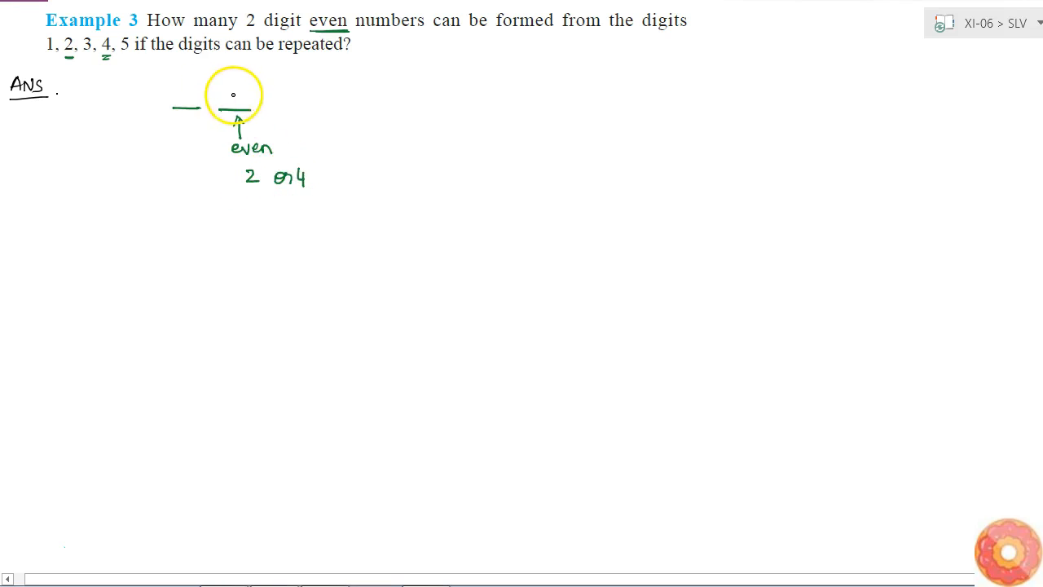
Step: Write 1,2,3,4,5 under the tens dash, fill in 5 × 2, and write 5×2 =10
{"action": "type", "text": "2"}
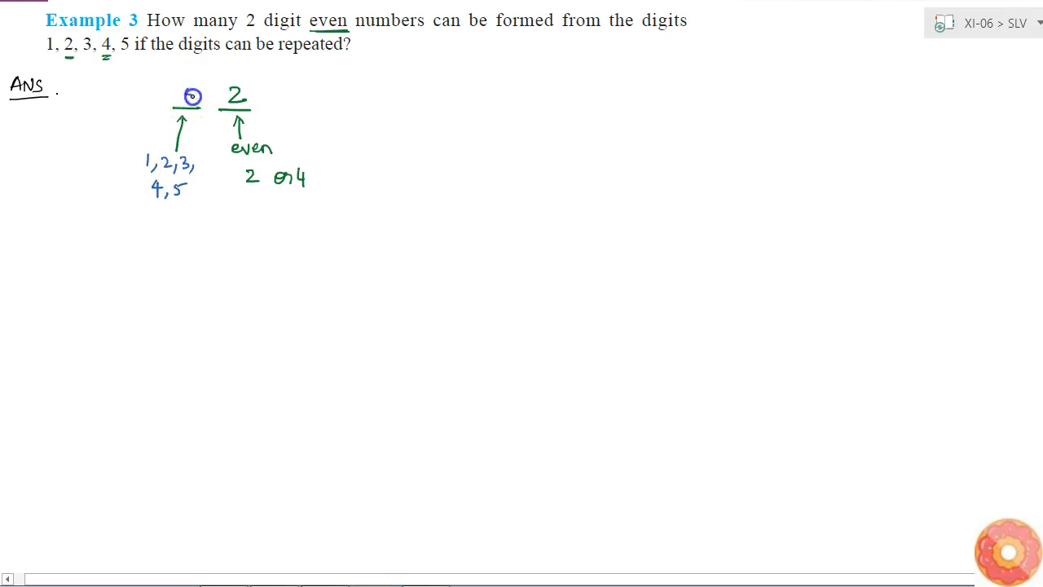
{"action": "type", "text": "5"}
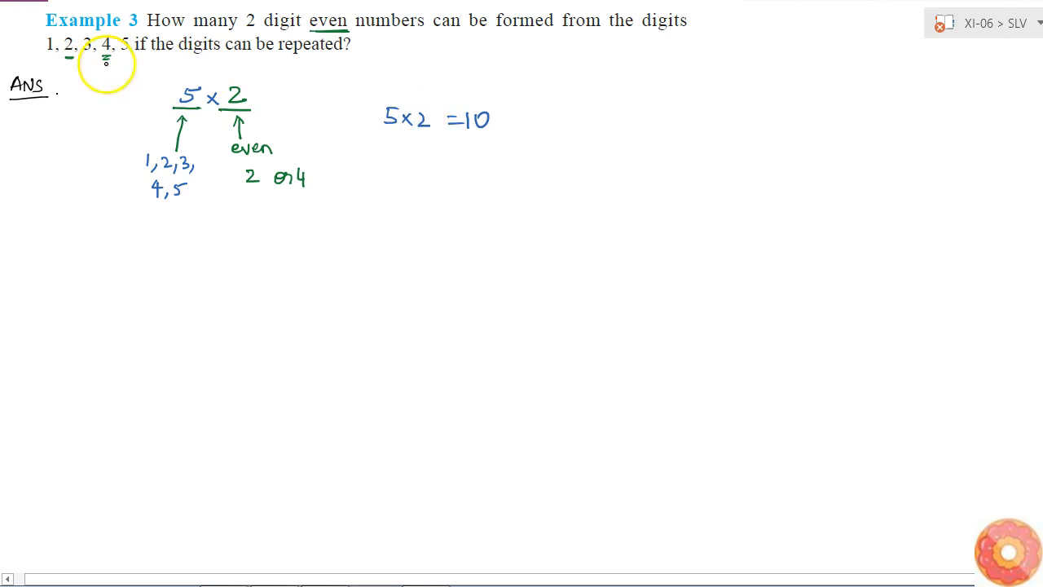
{"action": "mouse_move", "coordinate": [525, 88]}
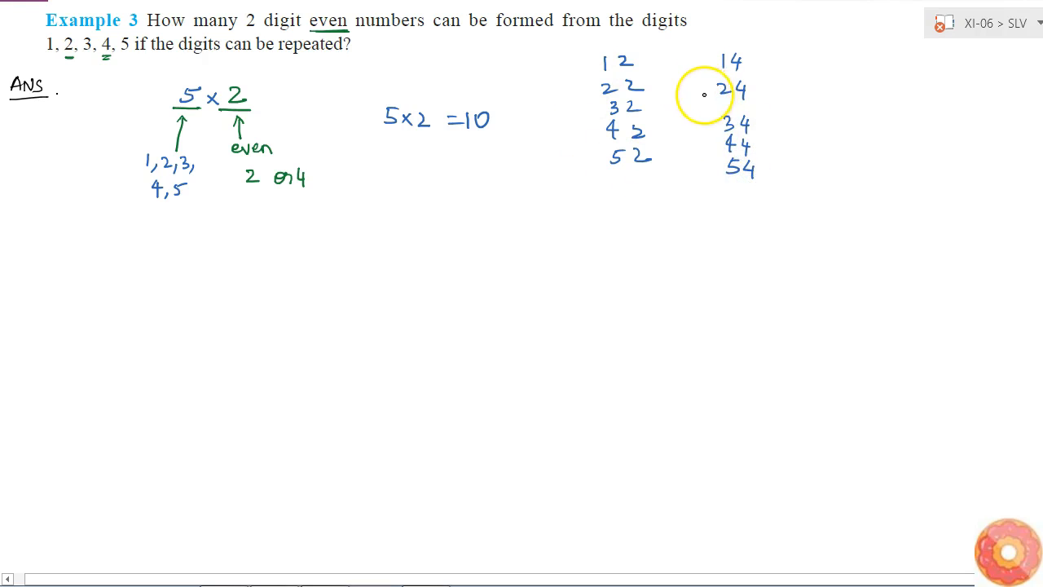
{"action": "mouse_move", "coordinate": [120, 69]}
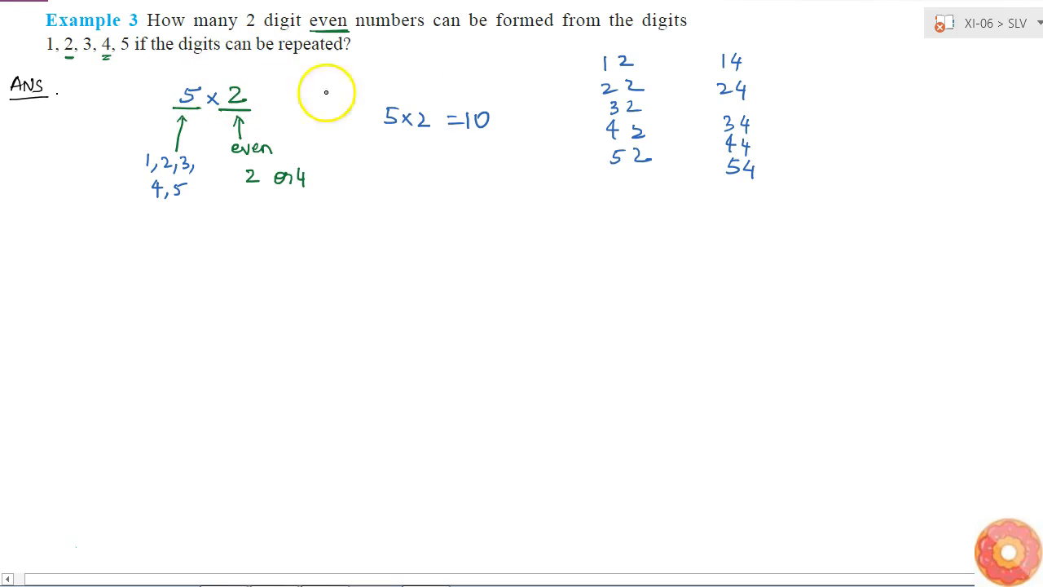
{"action": "mouse_move", "coordinate": [499, 167]}
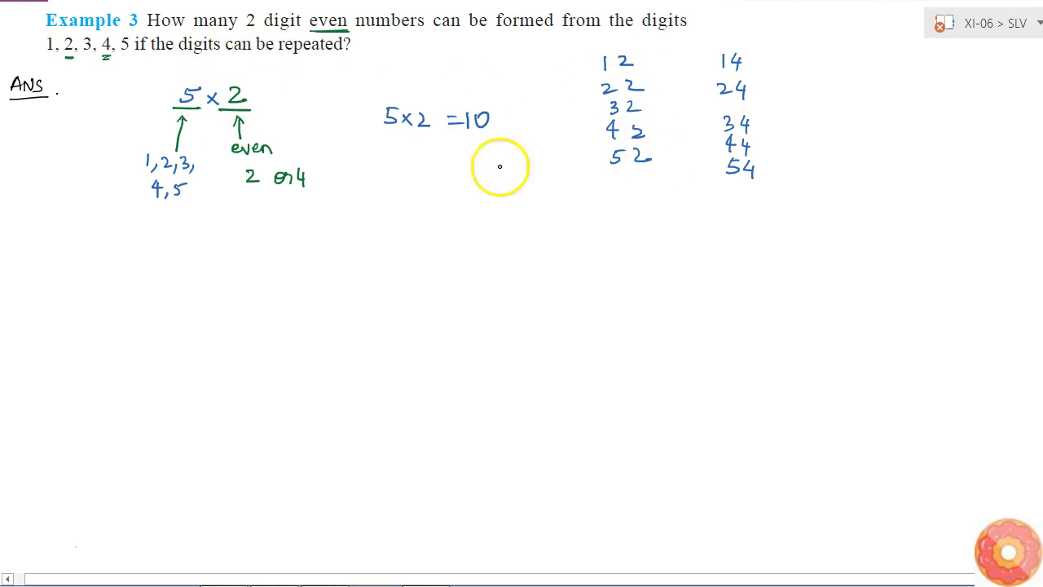